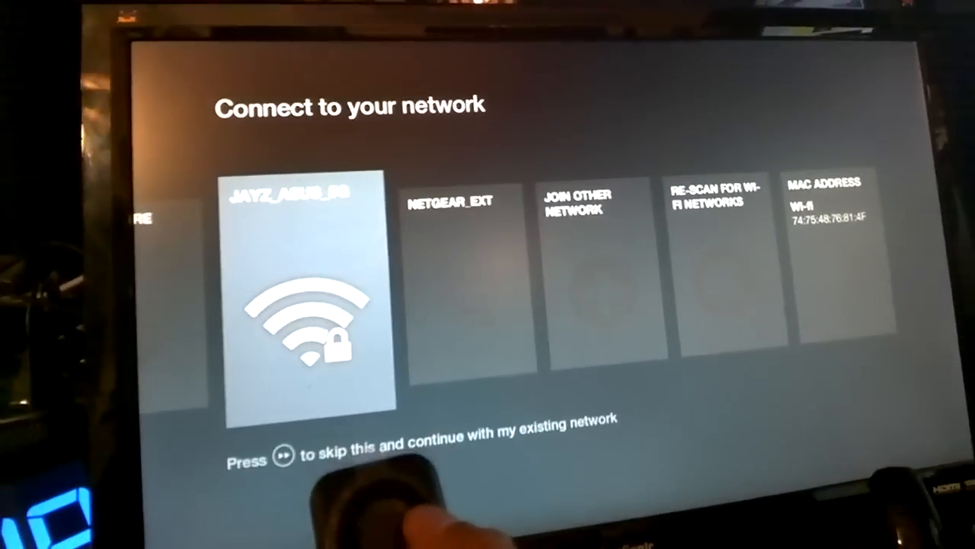
Join the home Wi-Fi network by entering its password and connecting
click(308, 297)
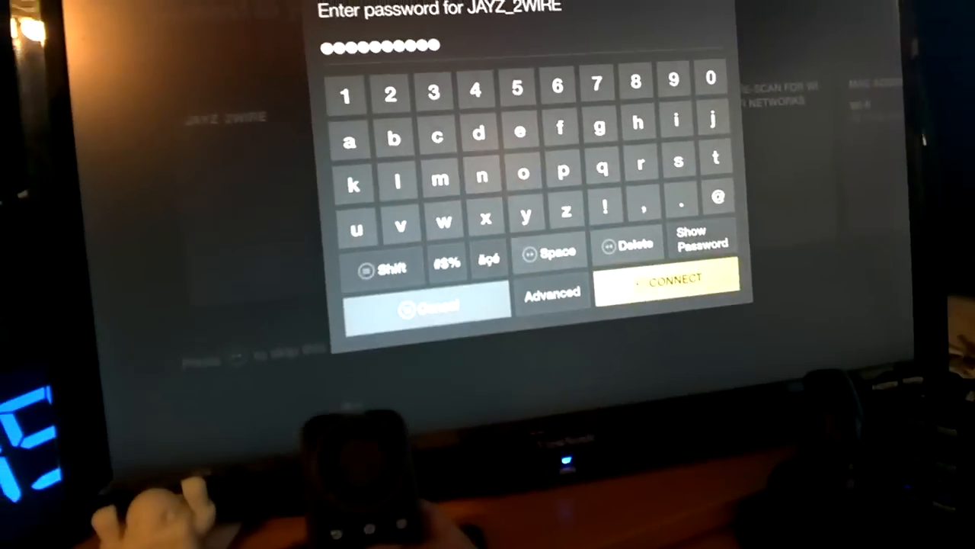
click(667, 278)
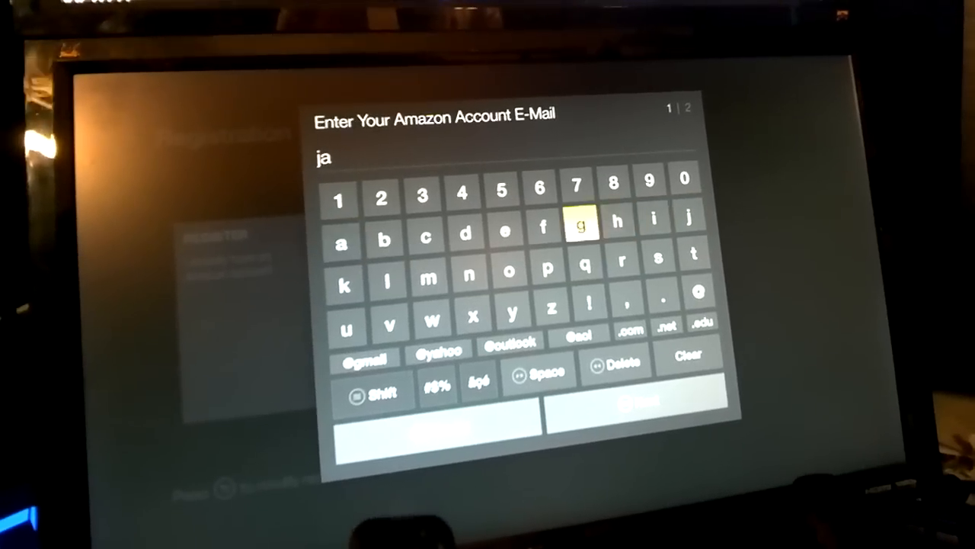
Enter a letter of the Amazon account e-mail on the Registration screen
click(512, 314)
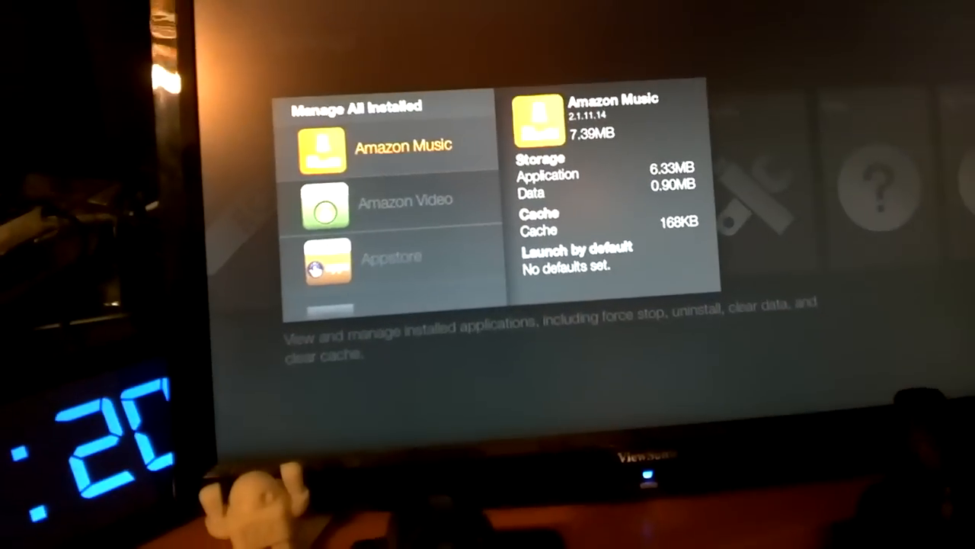
Scroll down through the installed applications list
scroll(down, 3)
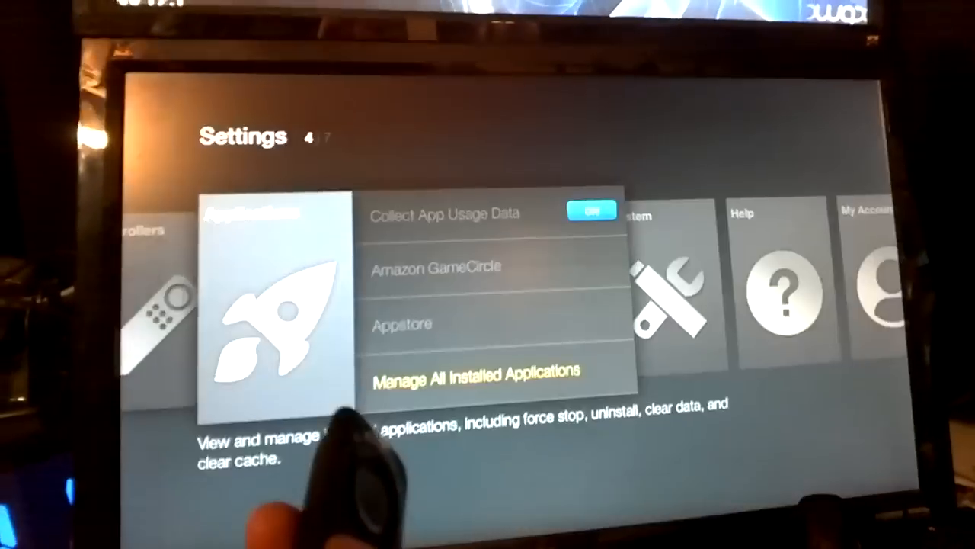
From Manage All Installed Applications, back out of AutoPilot and select TVMC
click(483, 371)
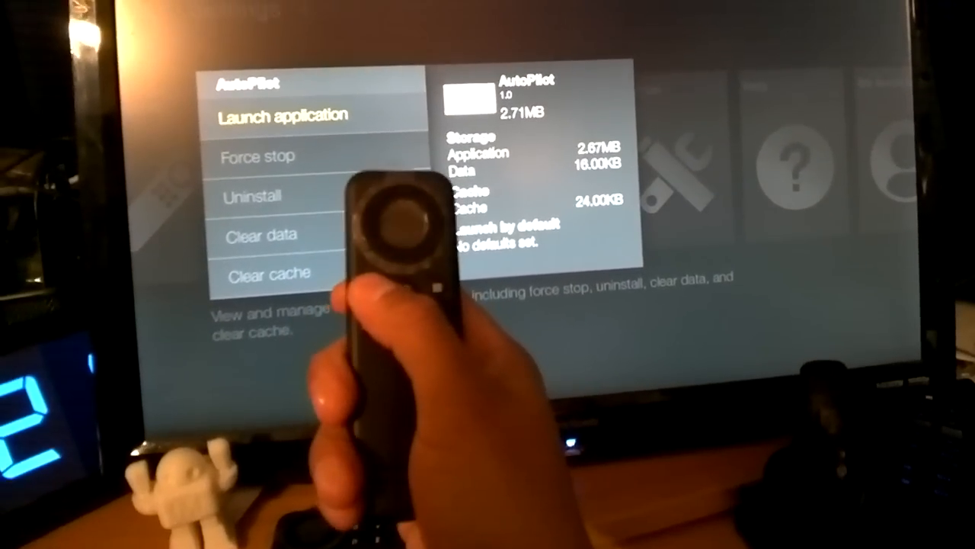
key(Back)
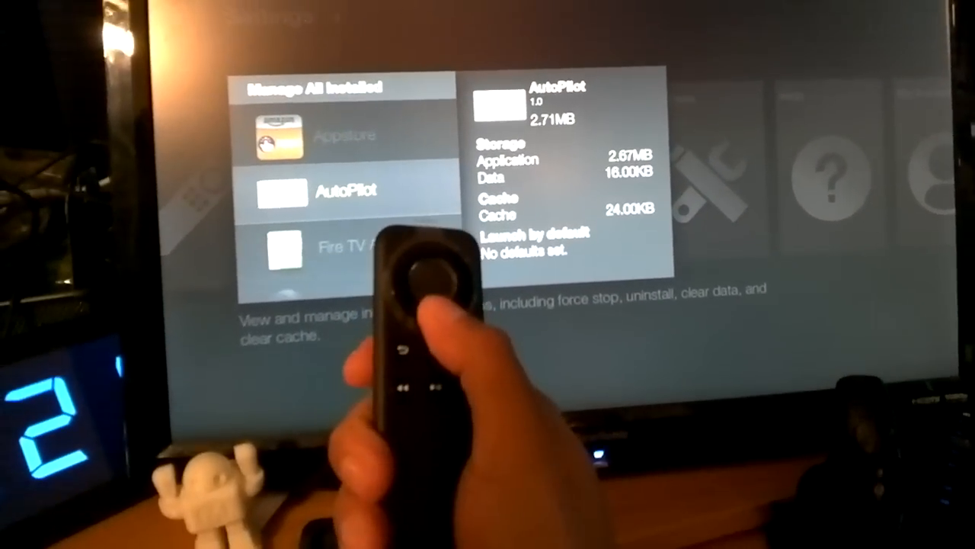
scroll(down, 3)
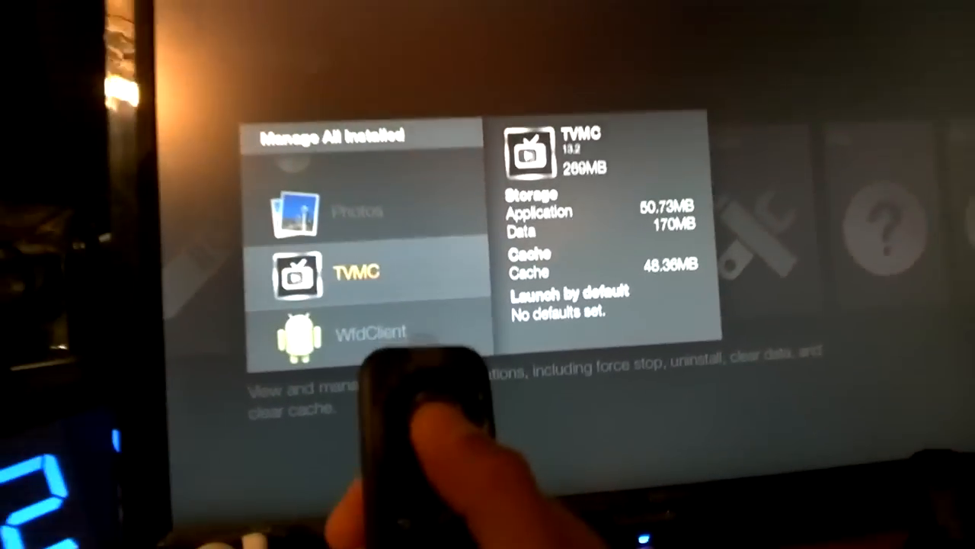
click(357, 271)
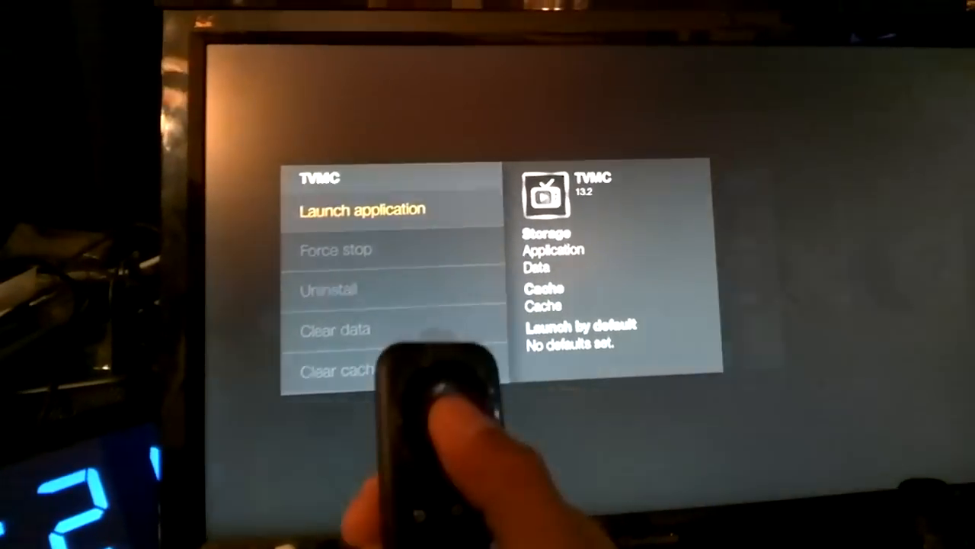
Launch TVMC from its app options page
click(362, 210)
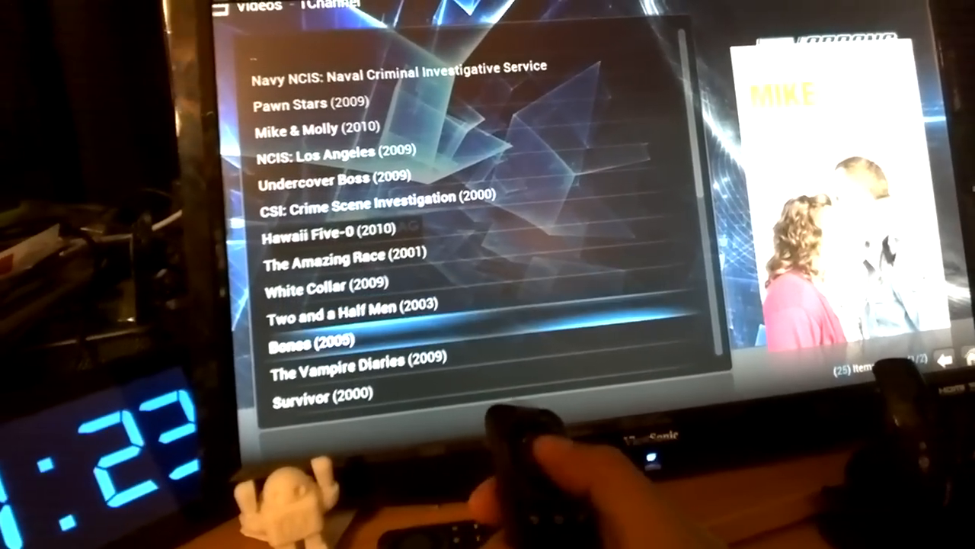
Select the Bones series and choose one of its seasons
key(down)
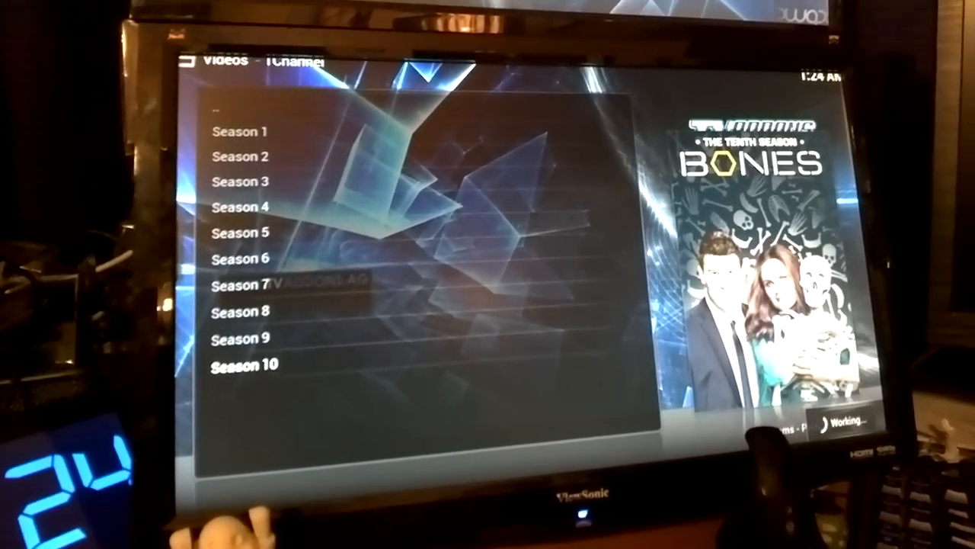
click(245, 364)
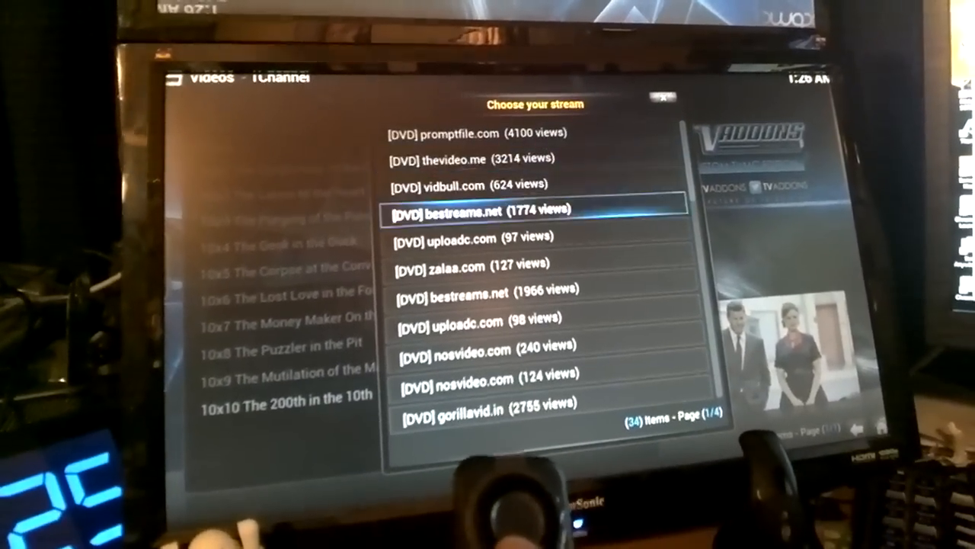
Page through the stream hosts for Bones 10x10 and choose one to play
key(Up)
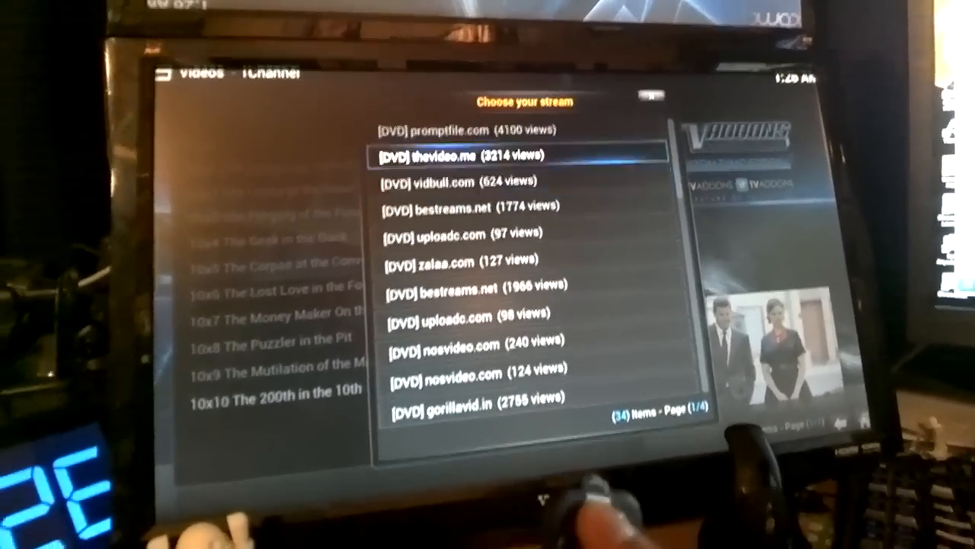
key(up)
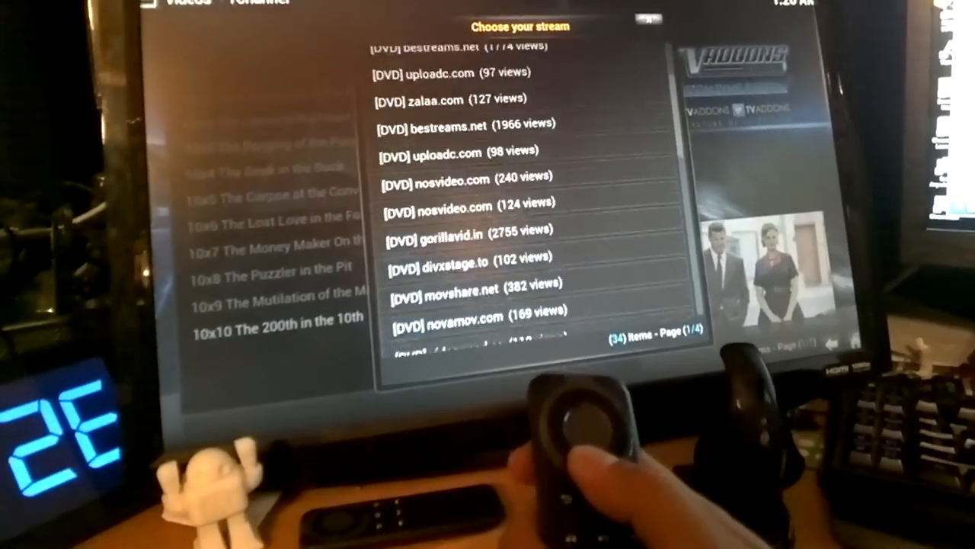
scroll(down, 3)
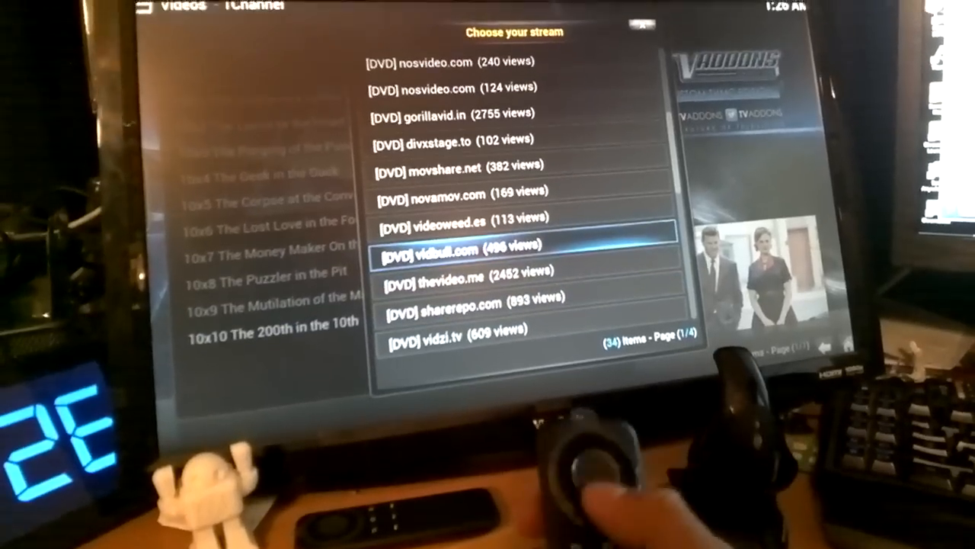
scroll(down, 3)
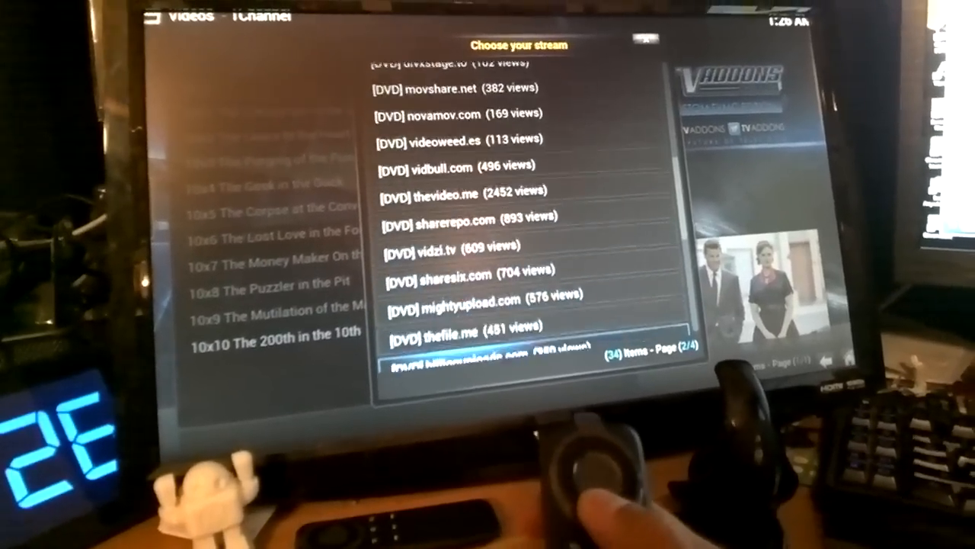
scroll(down, 3)
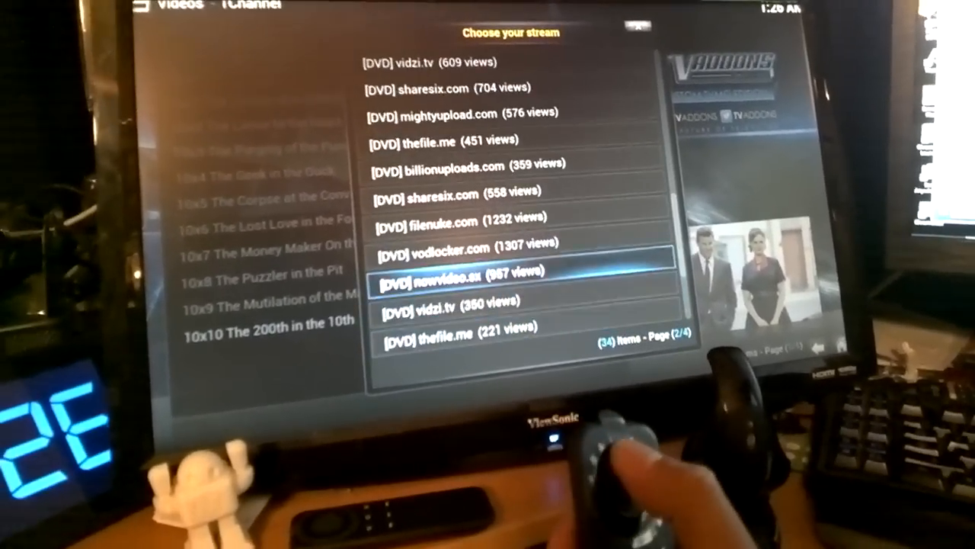
click(469, 271)
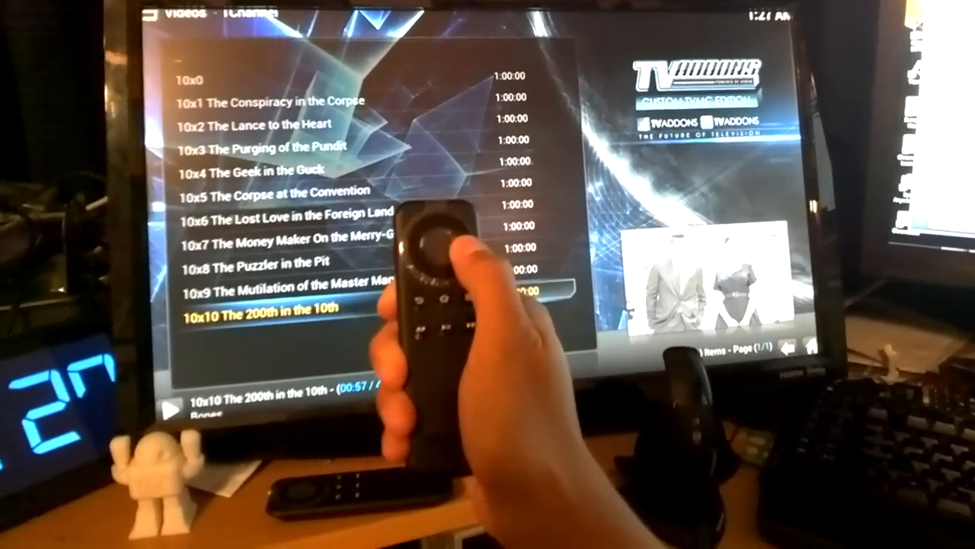
Leave the fullscreen player and return to the Bones episode list
key(menu)
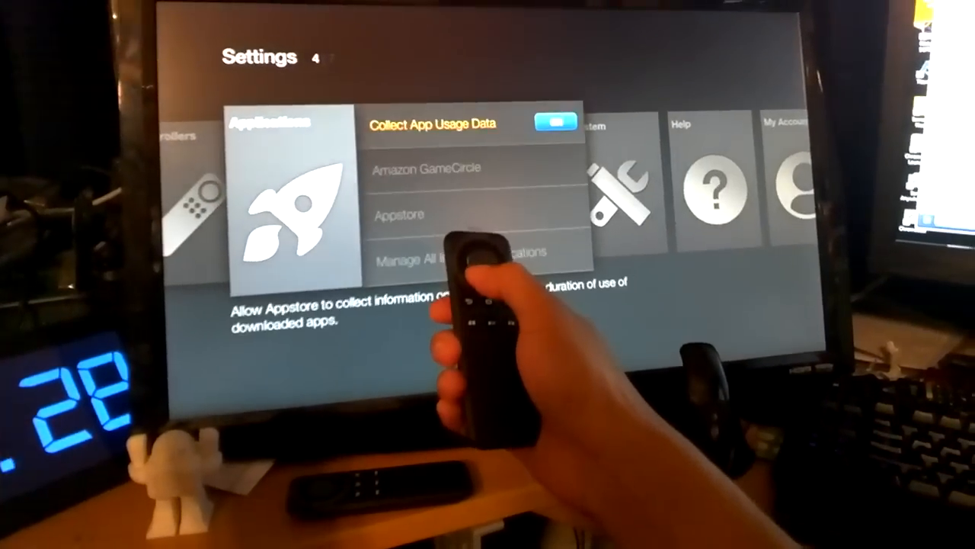
Move down to the Applications entry in Fire TV Settings
key(down)
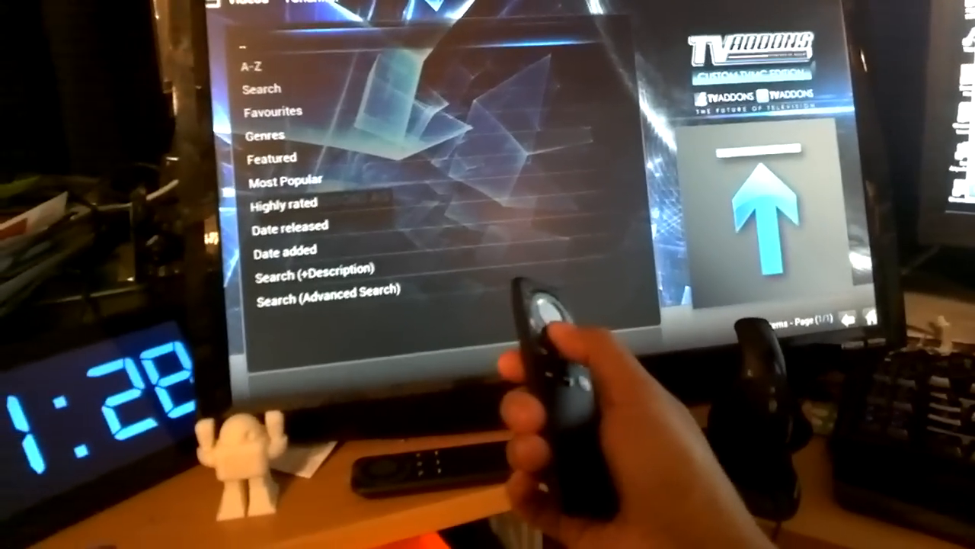
Exit the 1Channel menu back to TVMC's Videos add-ons row
key(Down)
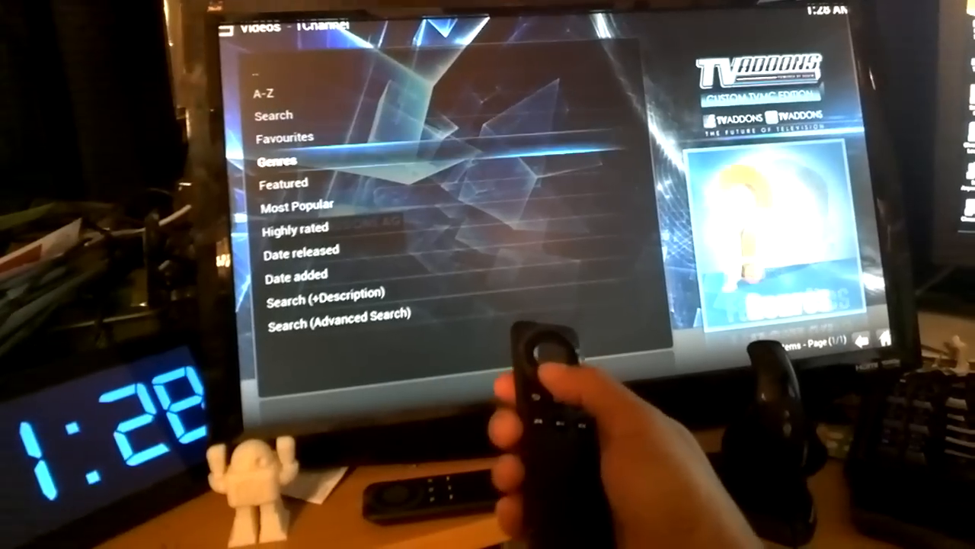
key(Down)
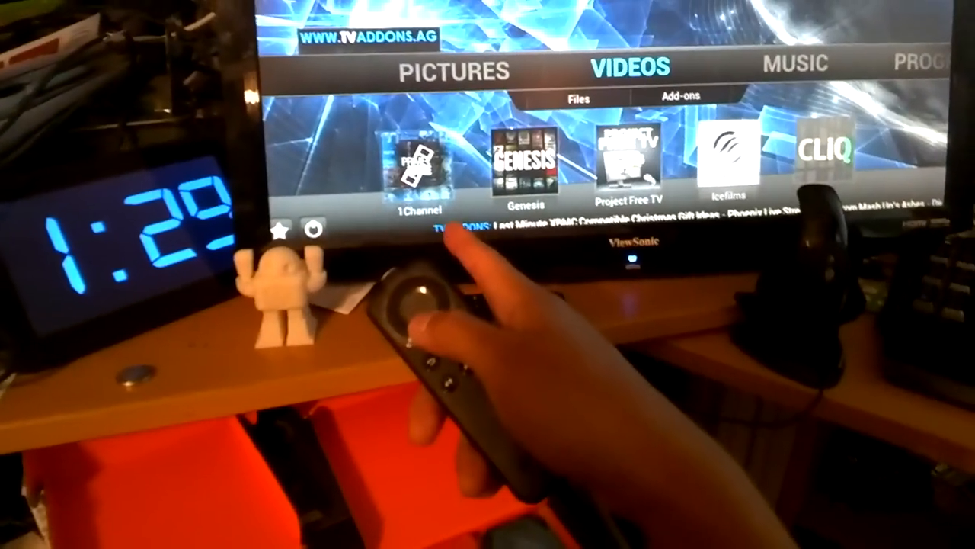
Switch to the Music section and open its add-ons list of radio and podcast add-ons
key(Right)
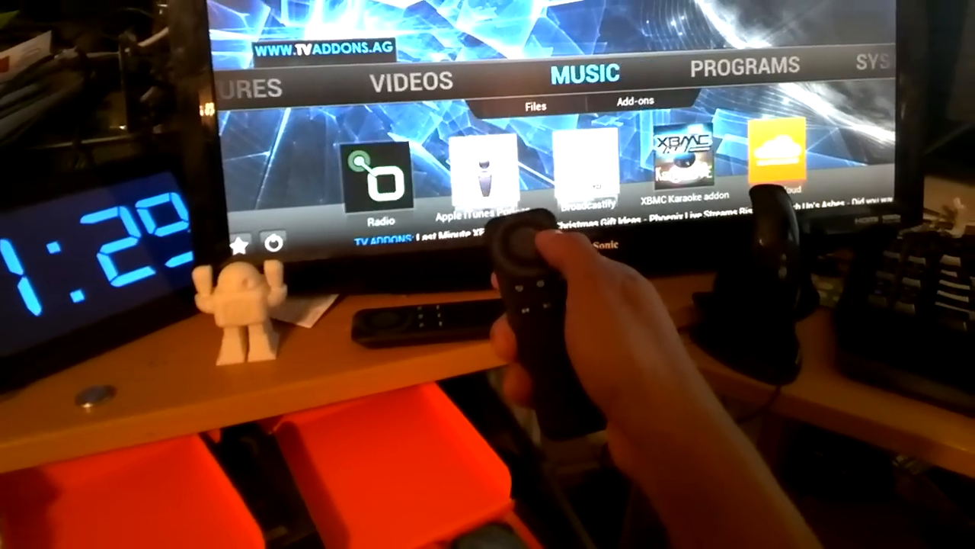
key(Left)
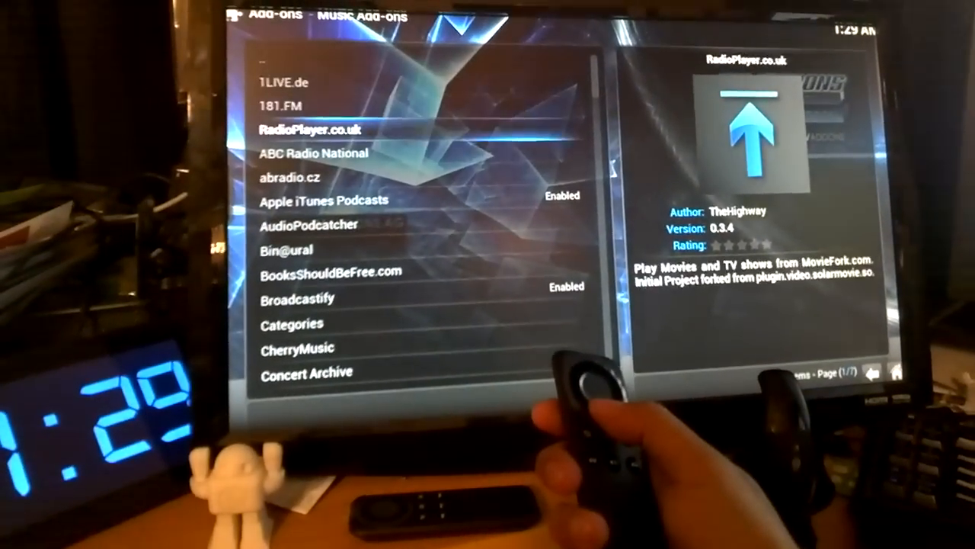
key(down)
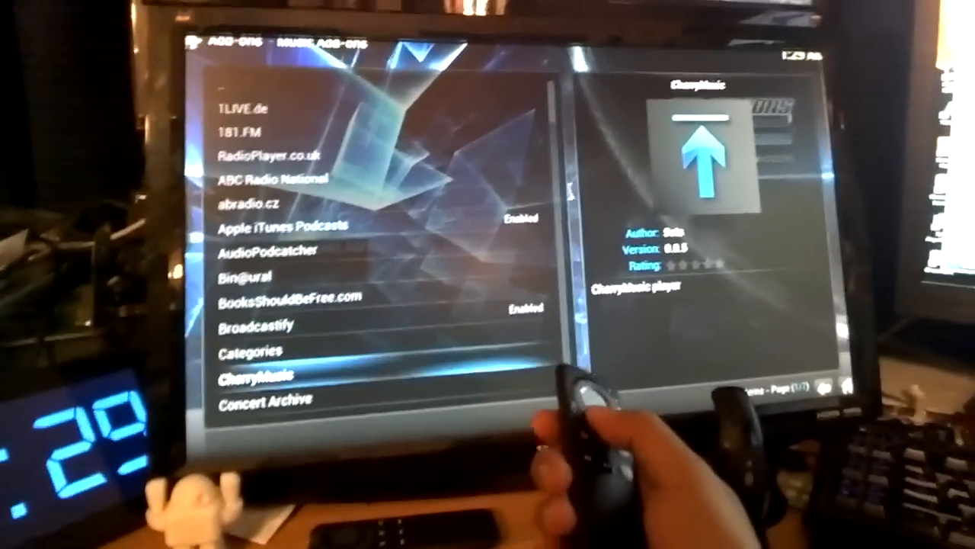
scroll(down, 3)
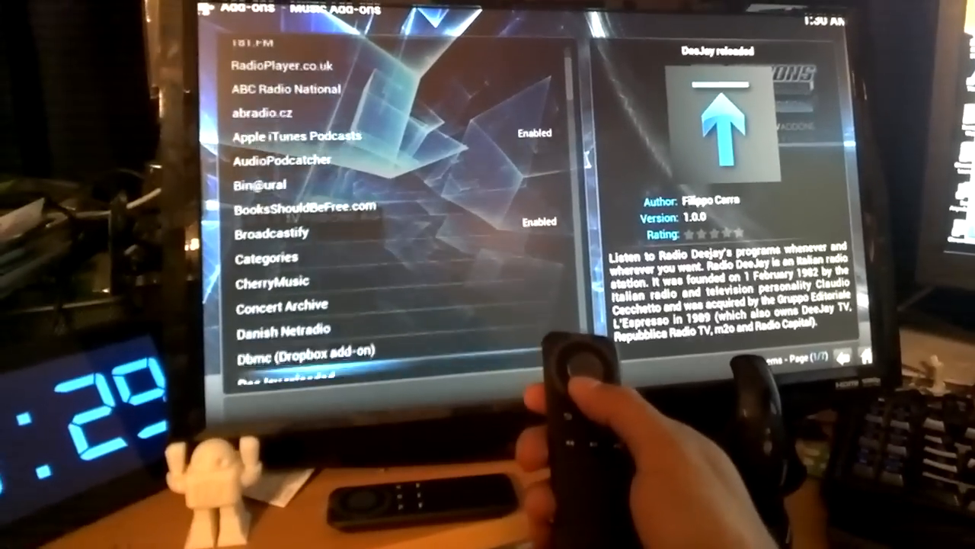
scroll(down, 3)
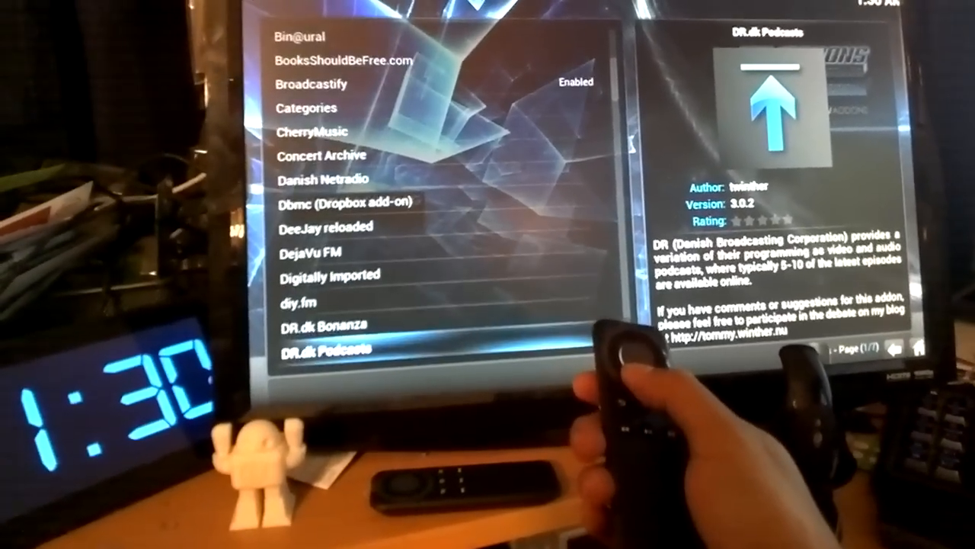
scroll(down, 3)
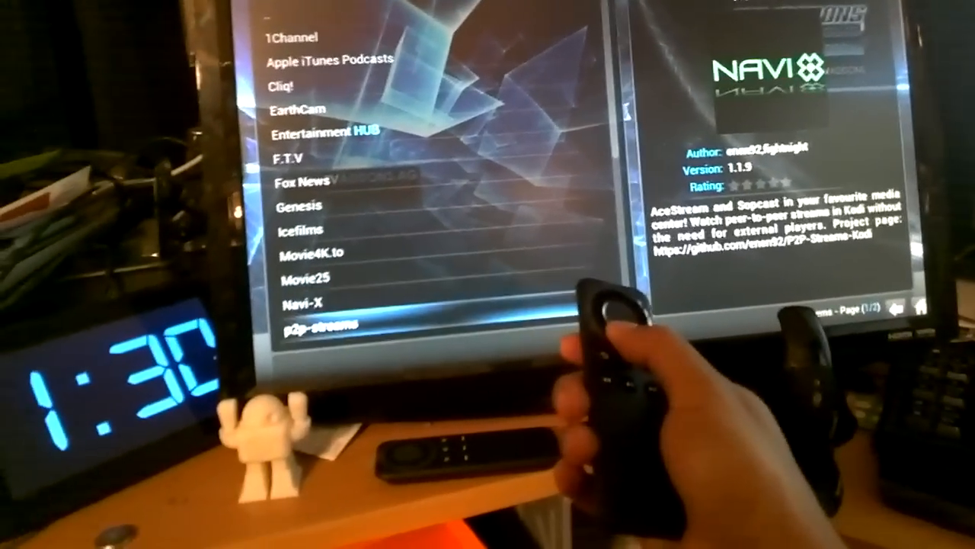
Scroll through the installed video add-ons from 1Channel to VideoPhile
scroll(down, 3)
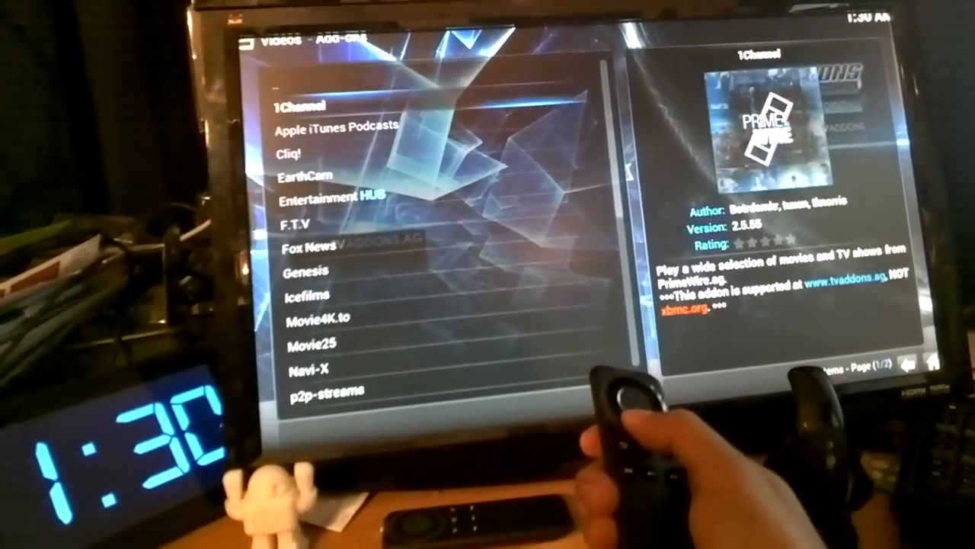
scroll(down, 3)
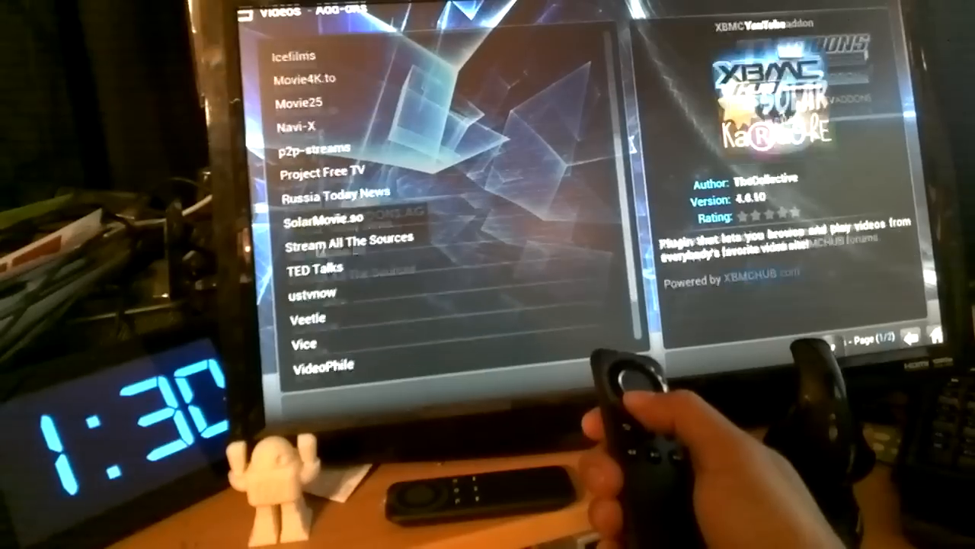
scroll(up, 3)
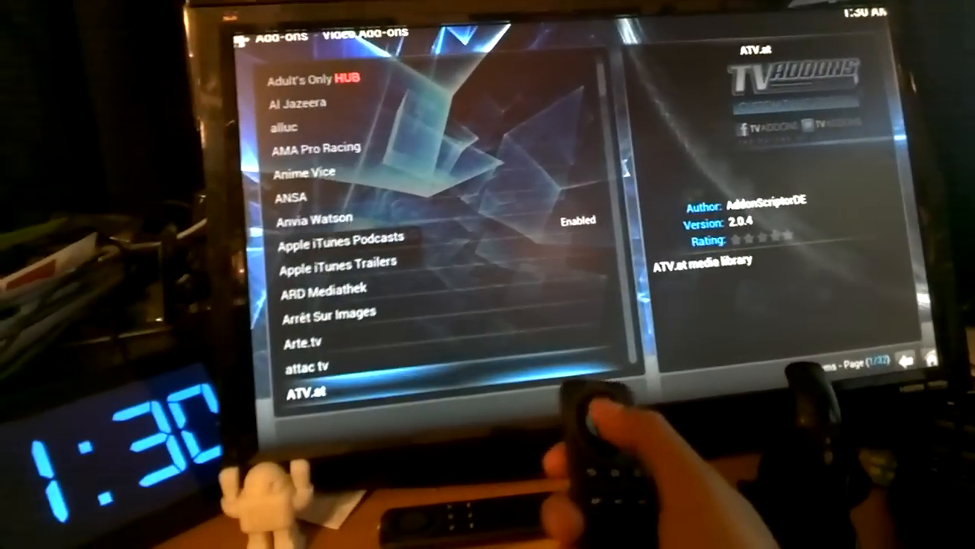
Page down through the repository's available video add-ons with Enabled, Incompatible and Broken markers
scroll(down, 3)
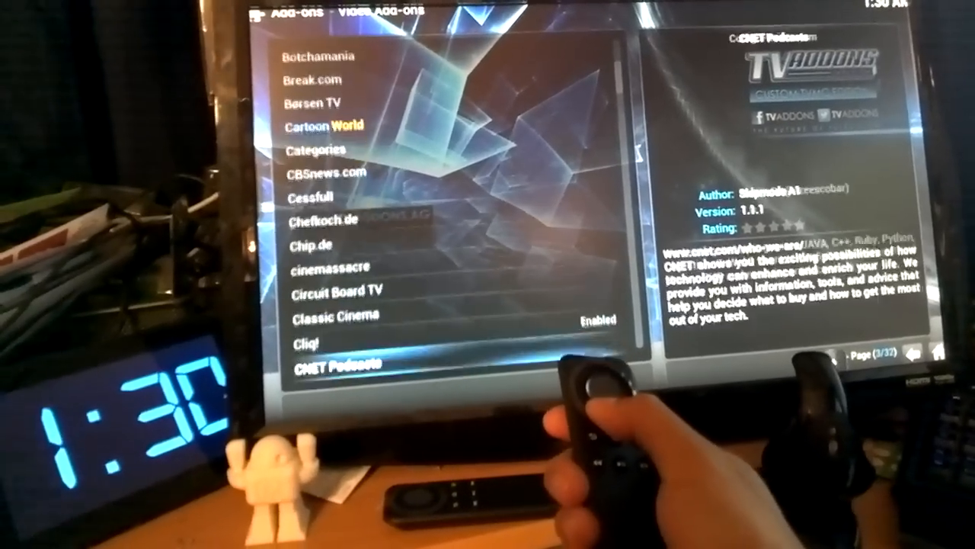
scroll(down, 3)
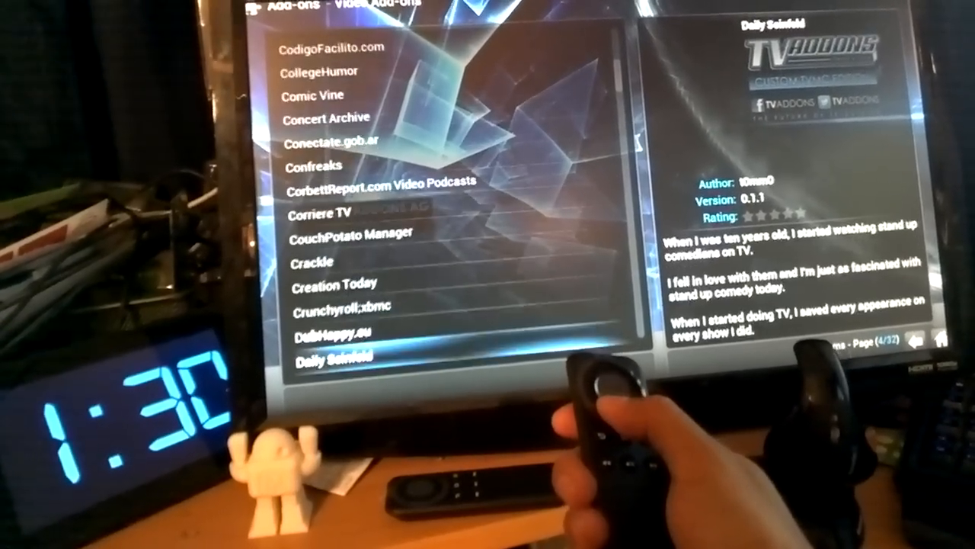
scroll(down, 3)
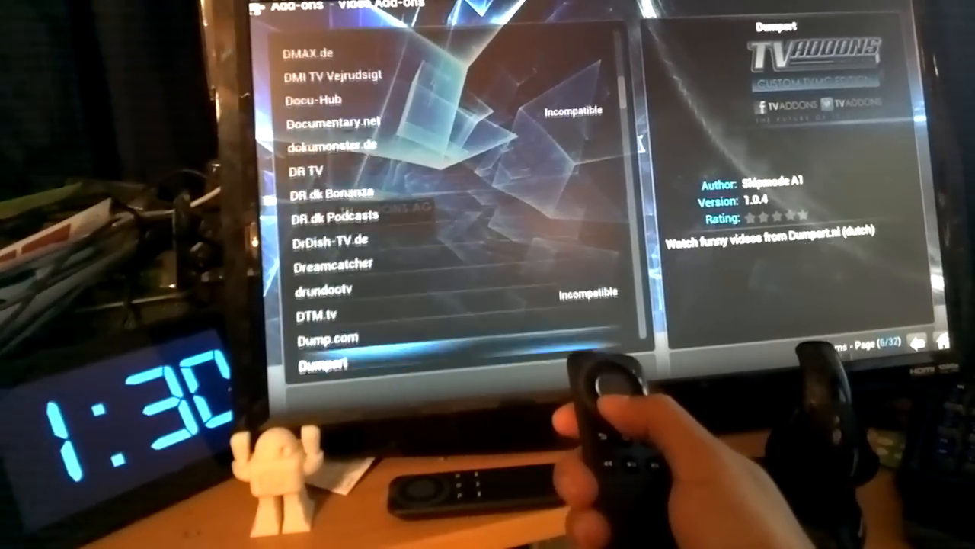
scroll(down, 3)
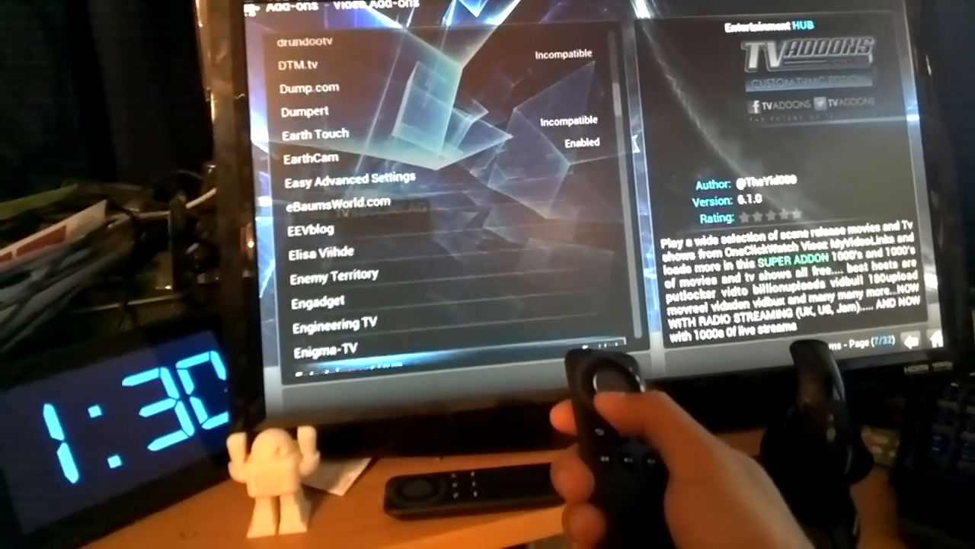
scroll(down, 3)
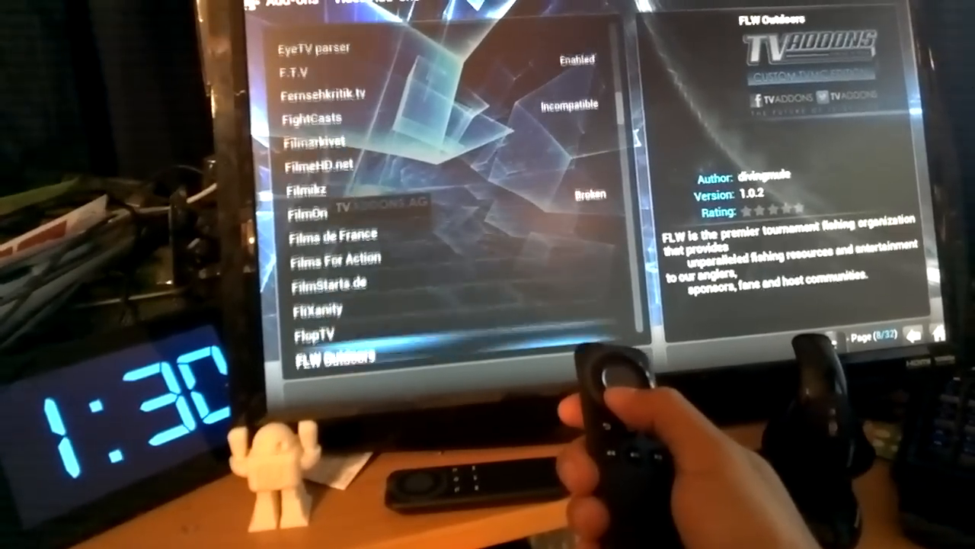
scroll(down, 3)
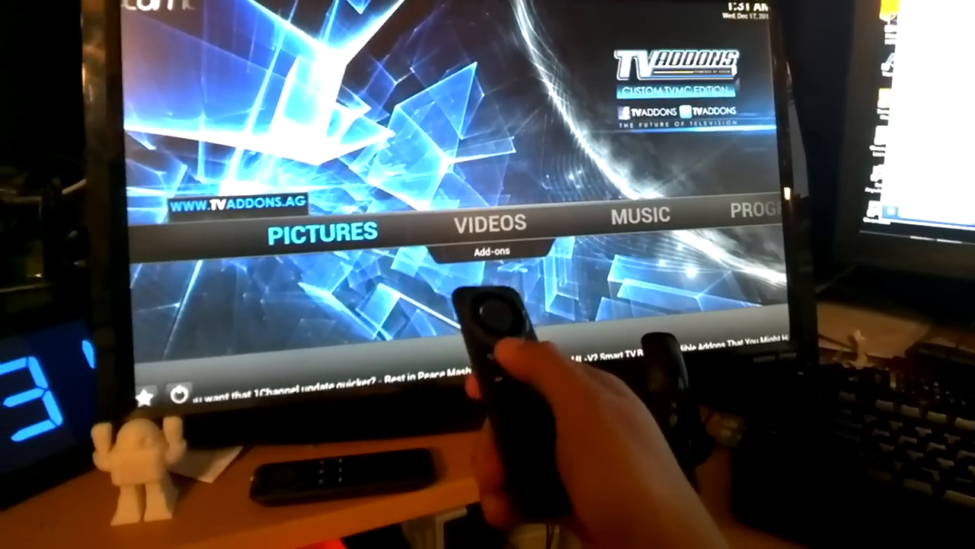
Return to the Videos section on the home screen and highlight its Add-ons entry
key(right)
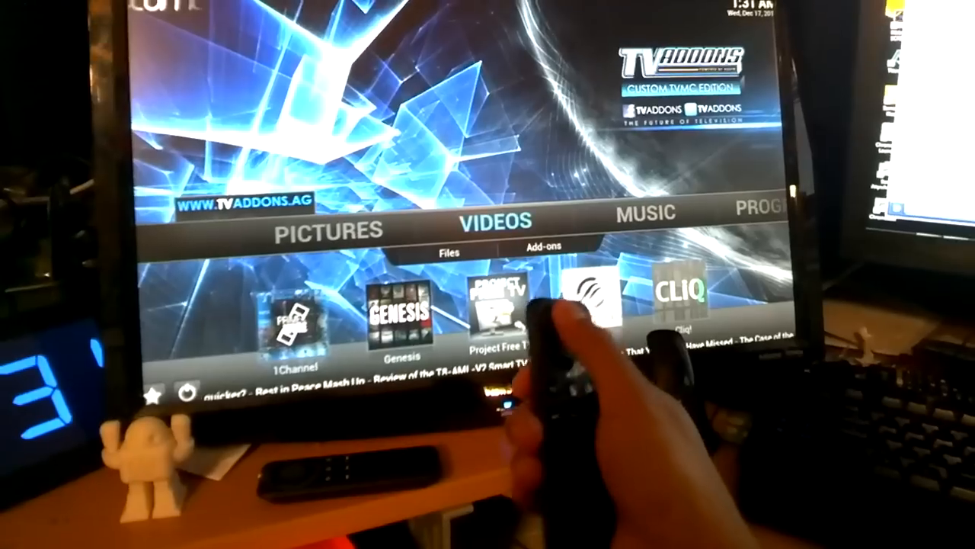
click(544, 247)
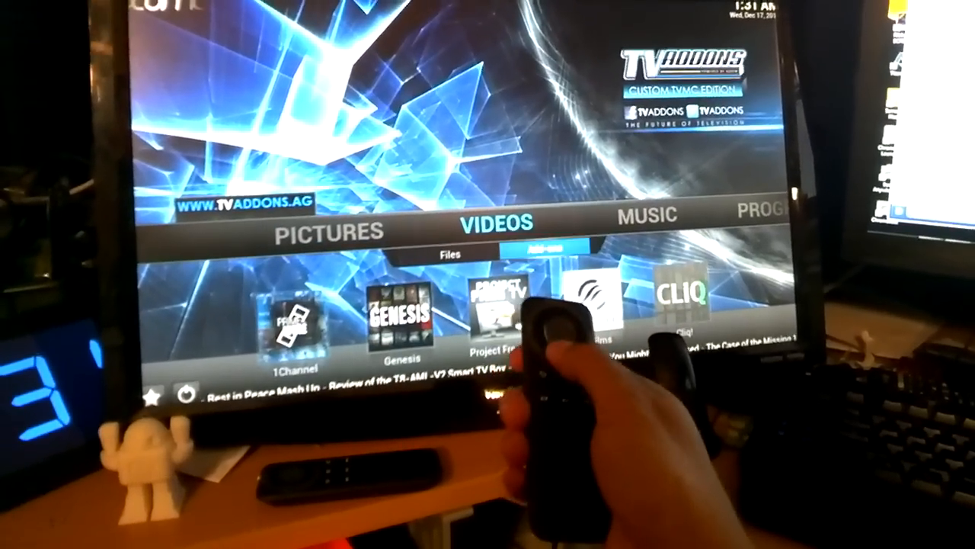